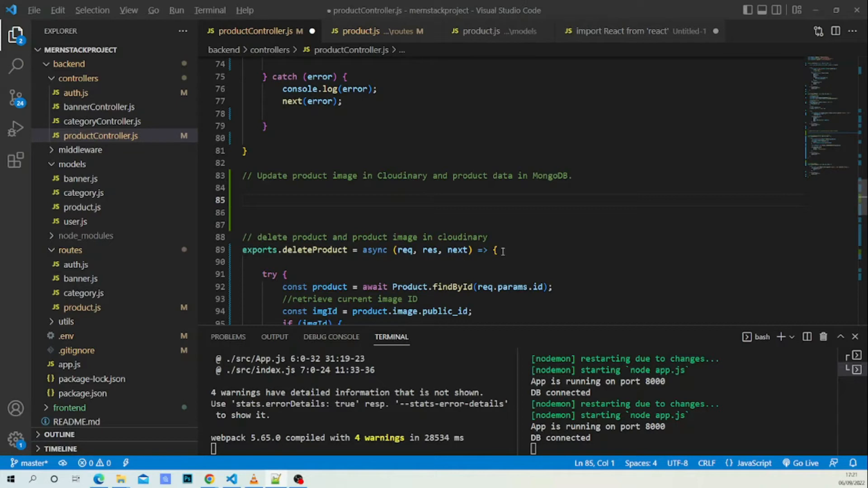
Step: Under the update comment, add an async updateProduct export holding an empty Try-Catch snippet
triple_click(355, 250)
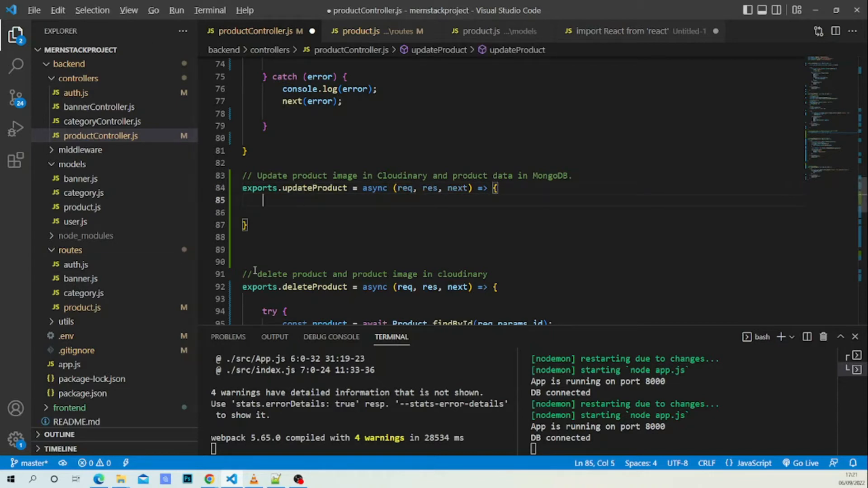
text(try)
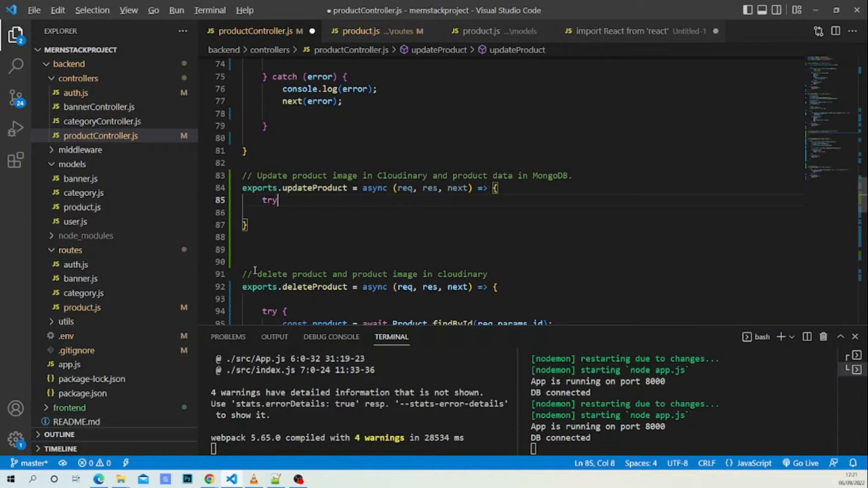
text(y)
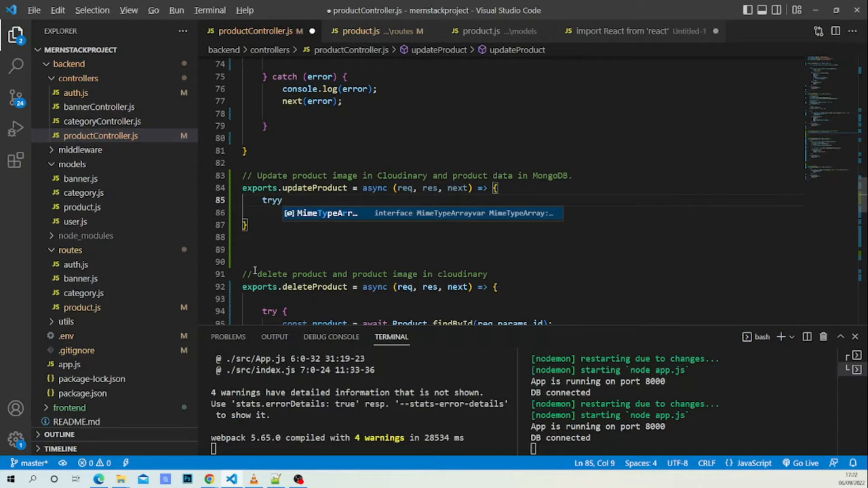
text(ca)
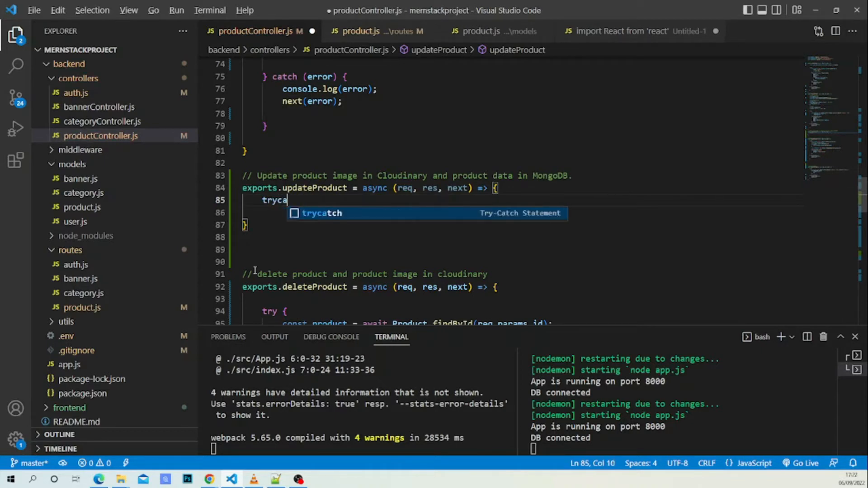
key(Tab)
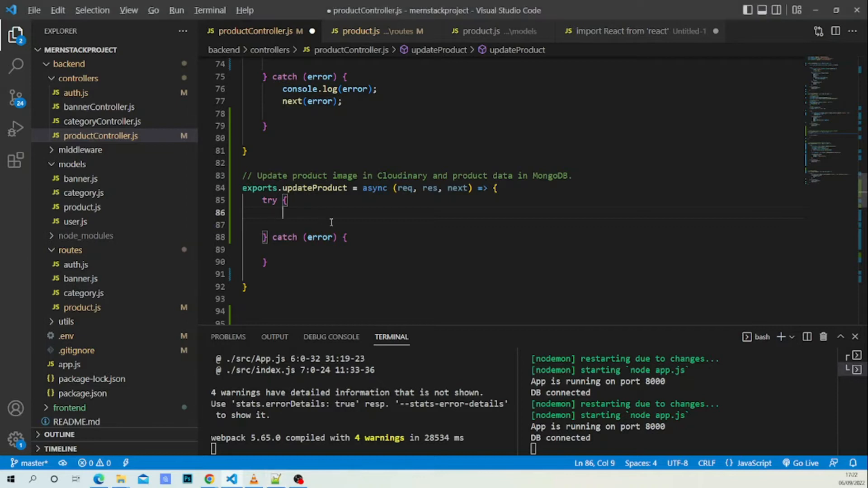
Step: Add a '//current product' comment and const currentProduct = await Product.findById(req.params.id)
text(//current product)
click(517, 224)
text(const currentProduct = await Product.findById(req.params.id);)
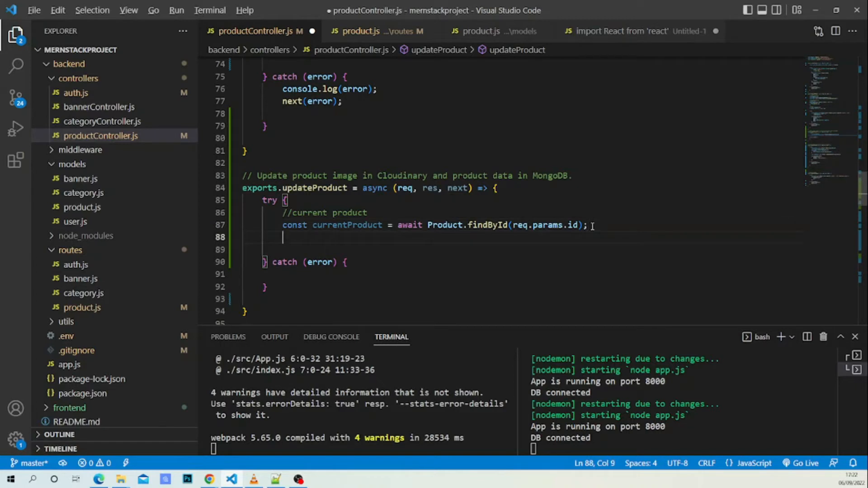
key(Enter)
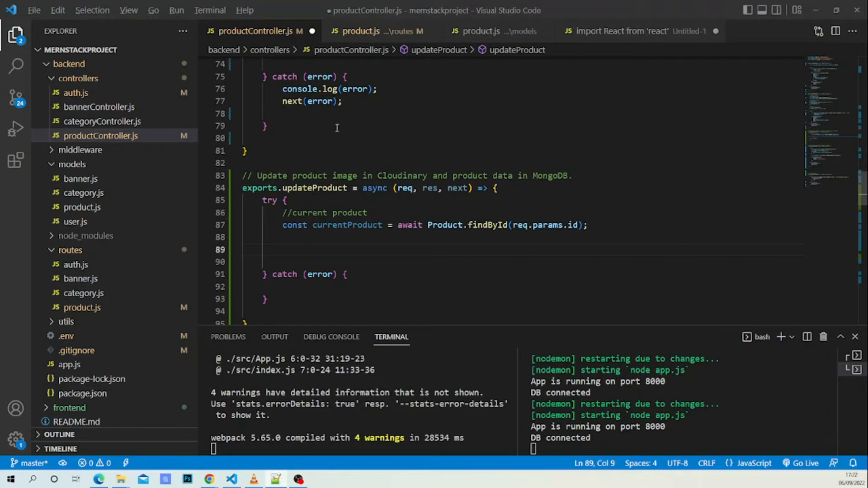
mouse_move(513, 32)
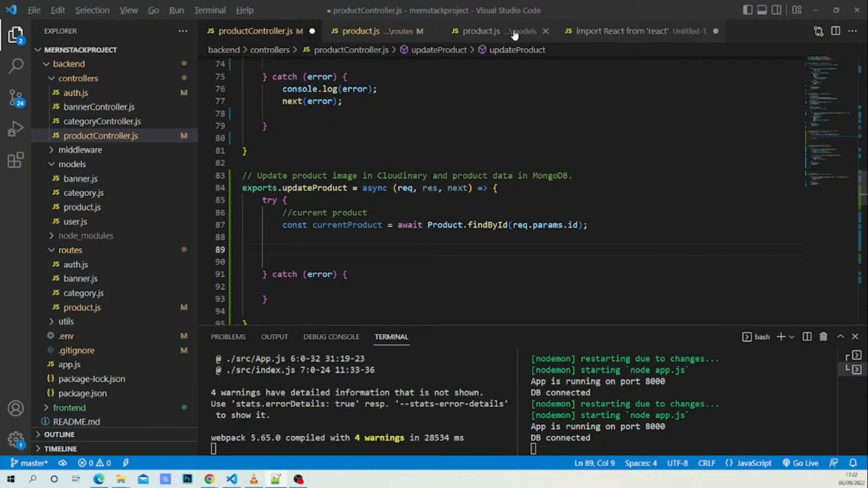
Step: Review the schema fields in models/product.js, then add the name/description/price/category data object
click(484, 31)
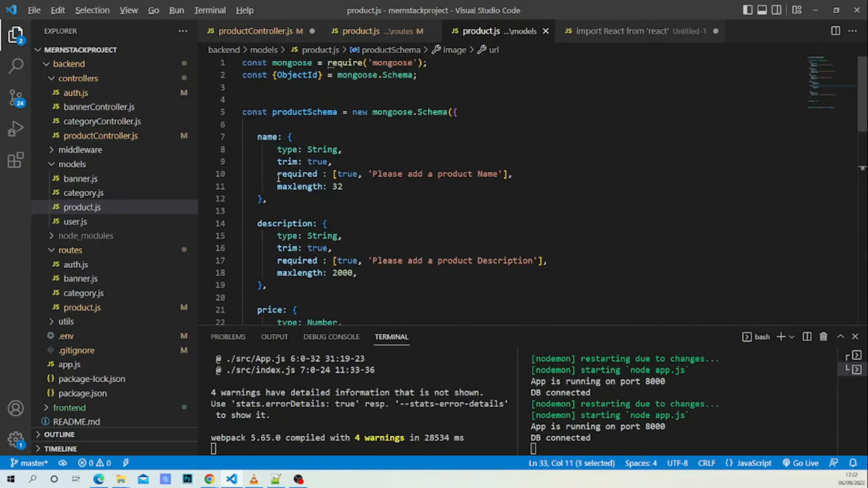
scroll(down, 3)
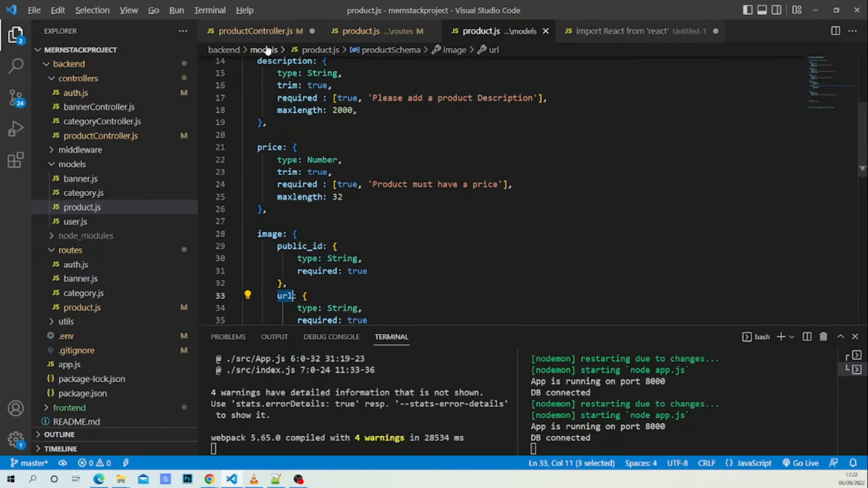
click(259, 31)
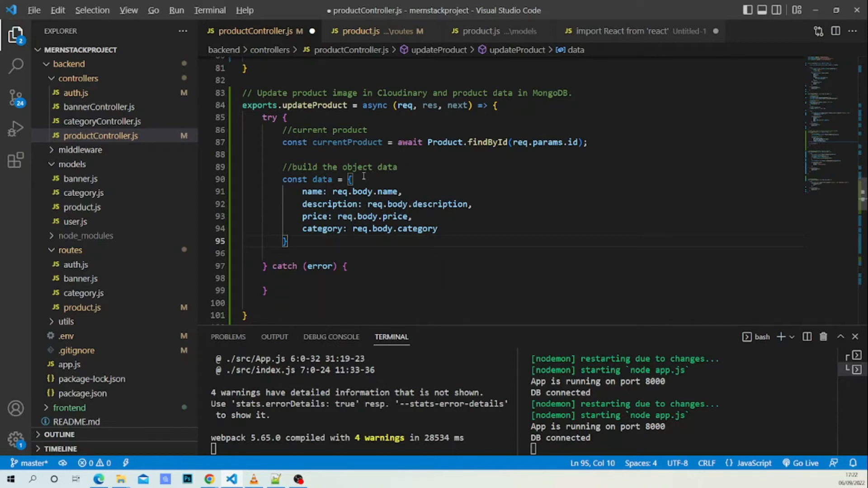
Step: Change the comment to 'build the data object' and add blank lines below the object
double_click(387, 166)
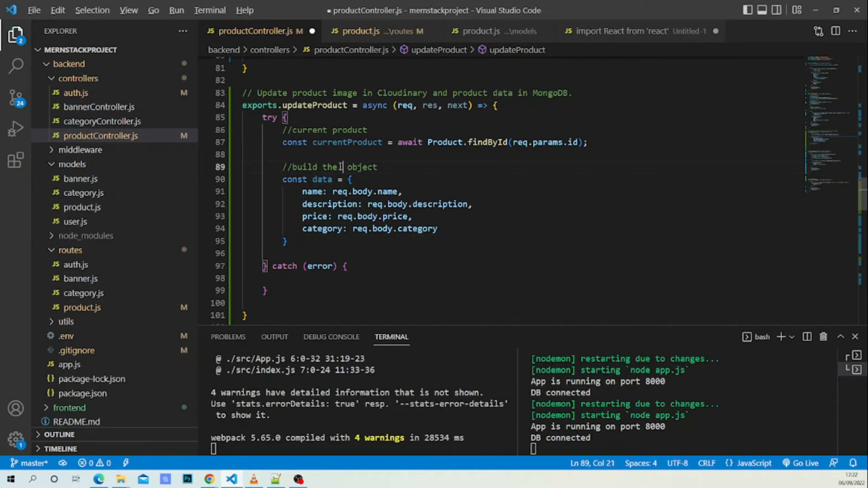
text(data)
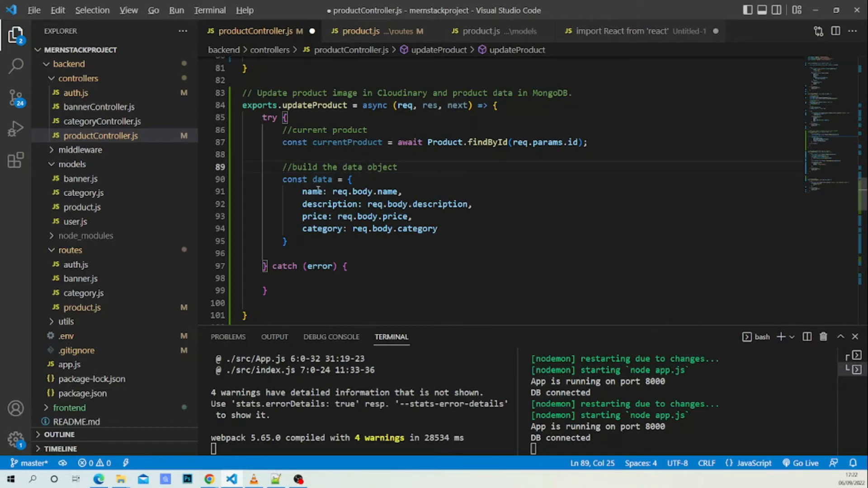
mouse_move(424, 185)
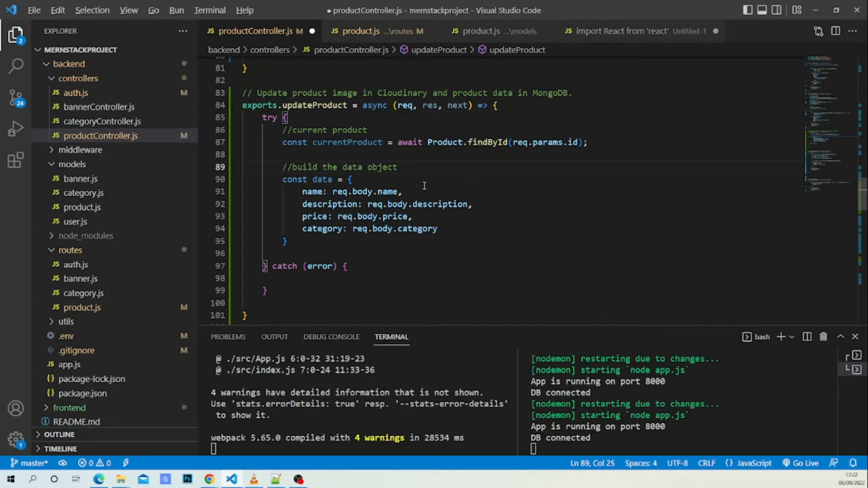
mouse_move(453, 207)
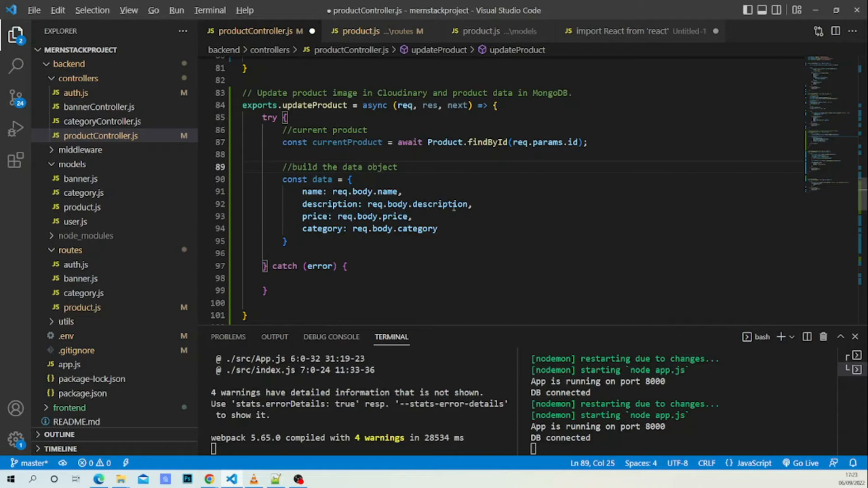
click(396, 166)
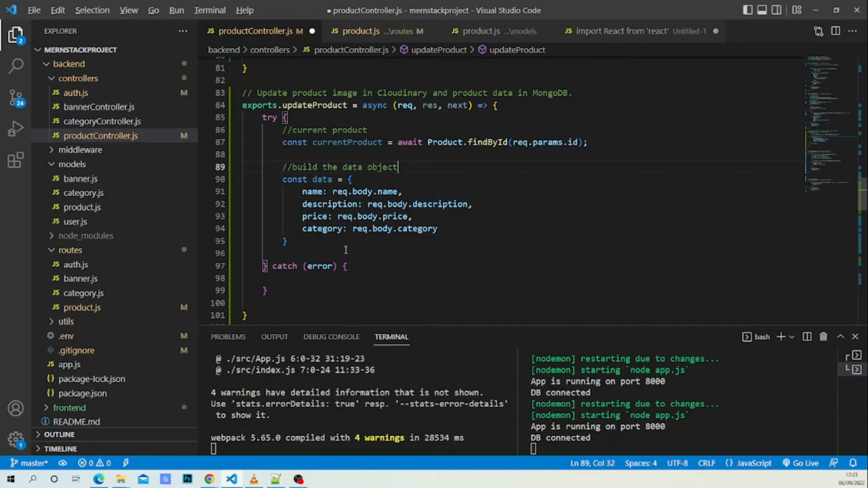
mouse_move(337, 247)
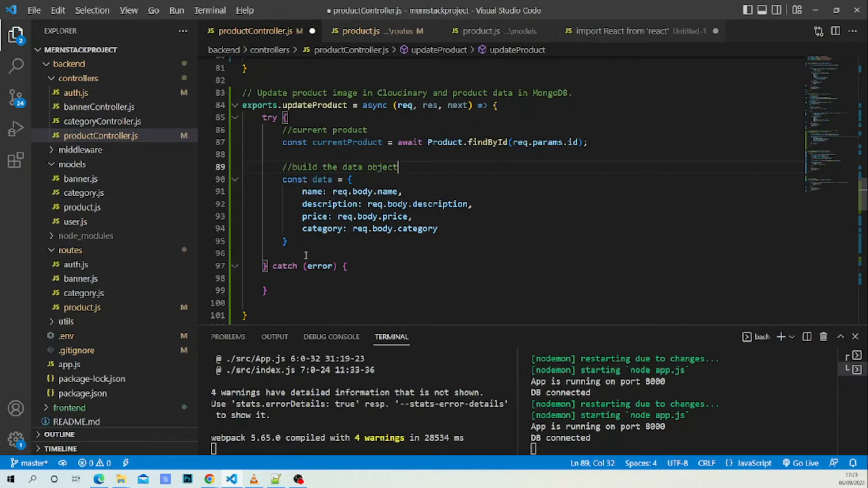
key(Enter)
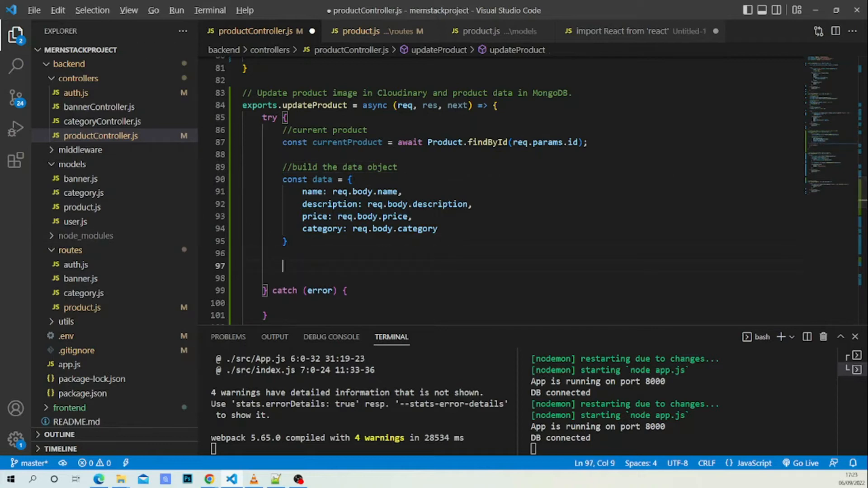
mouse_move(102, 225)
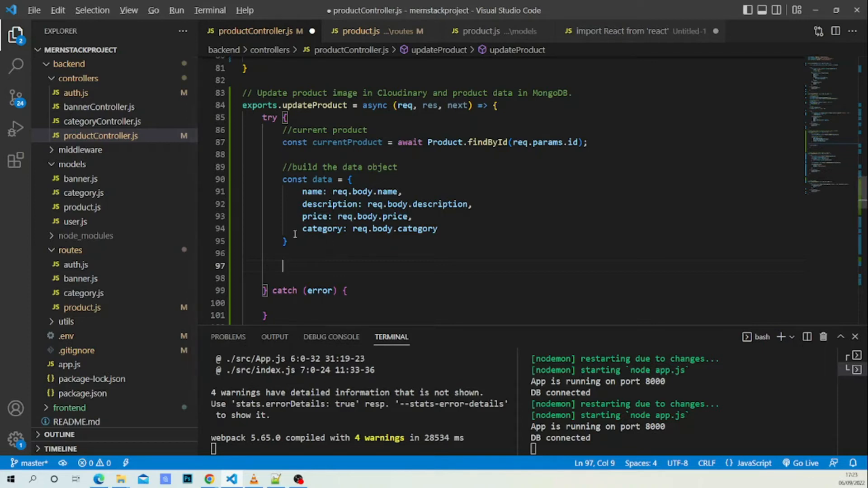
Step: Add the comment '//modify image conditionnally' below the data object
text(//m)
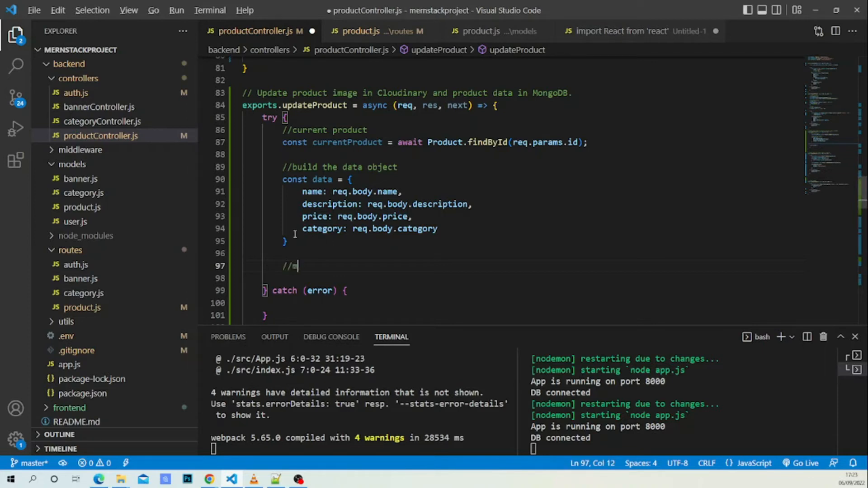
text(ody)
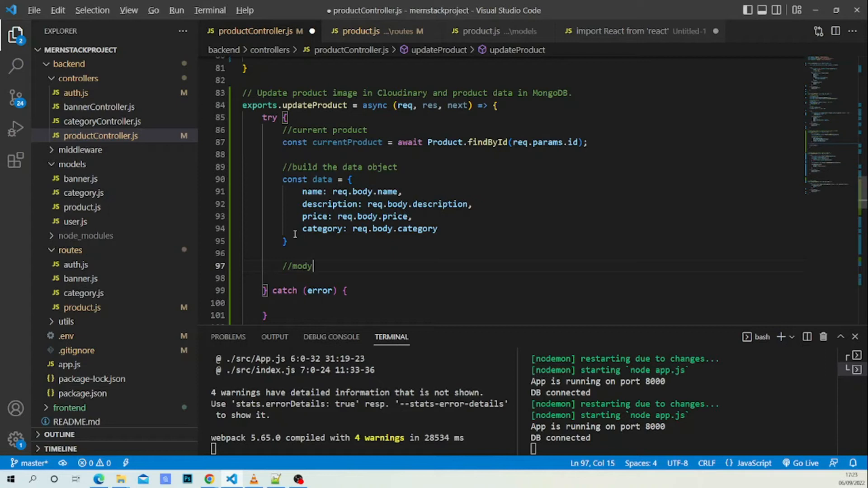
text(fy image con)
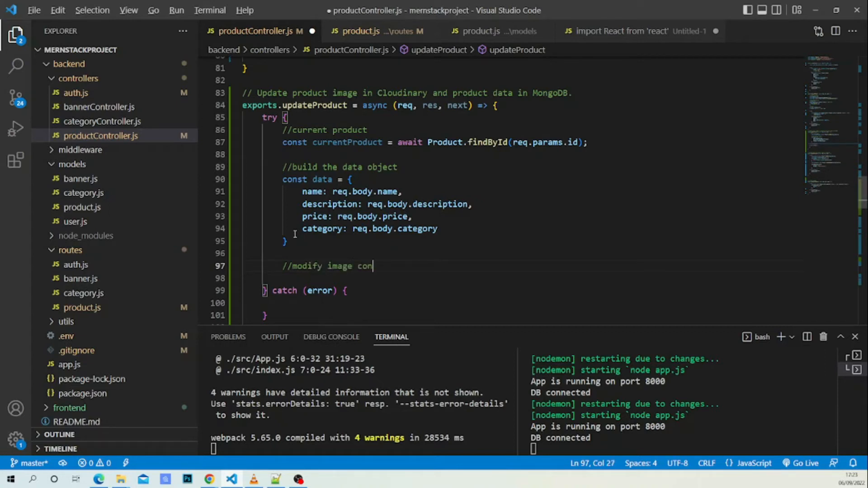
text(ditiona)
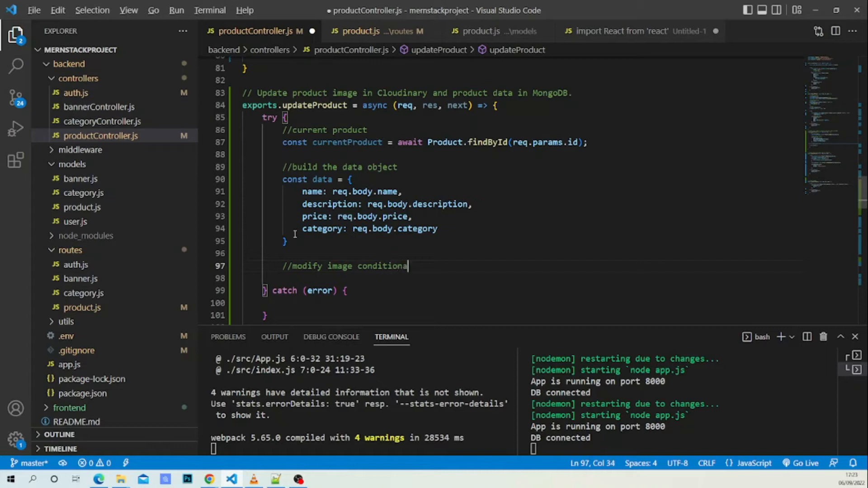
key(Backspace)
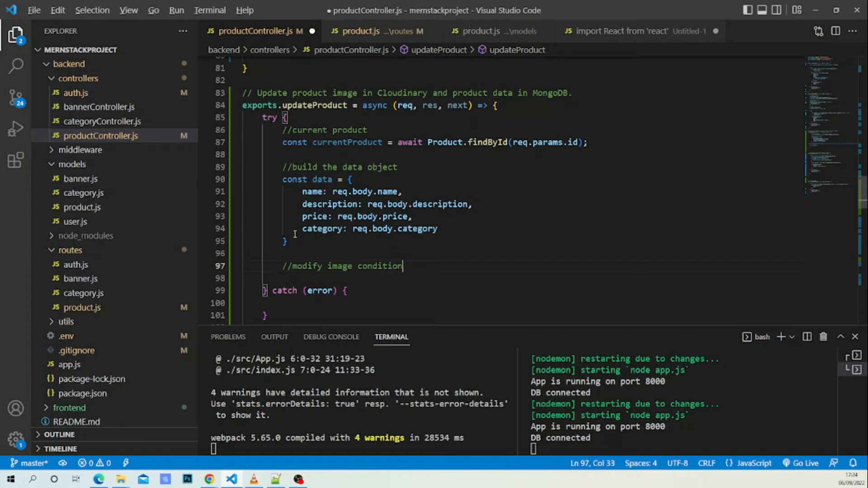
text(nally)
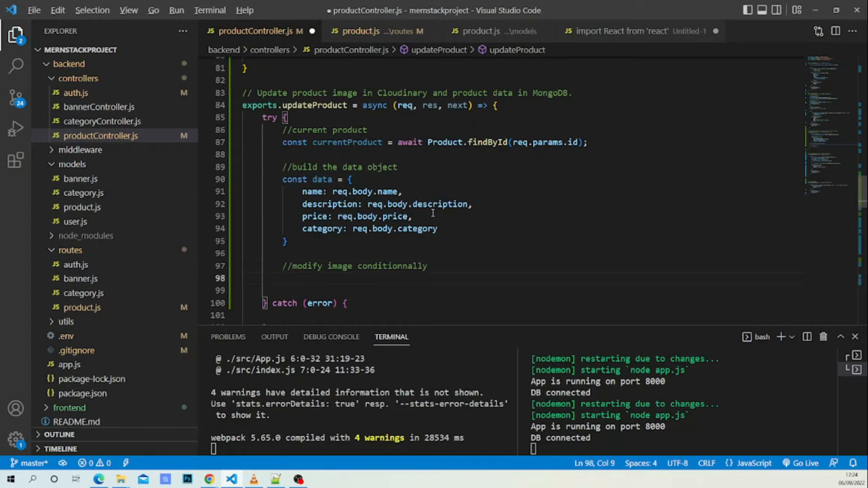
Step: Write an if block with the condition req.body.image !== ''
text(if)
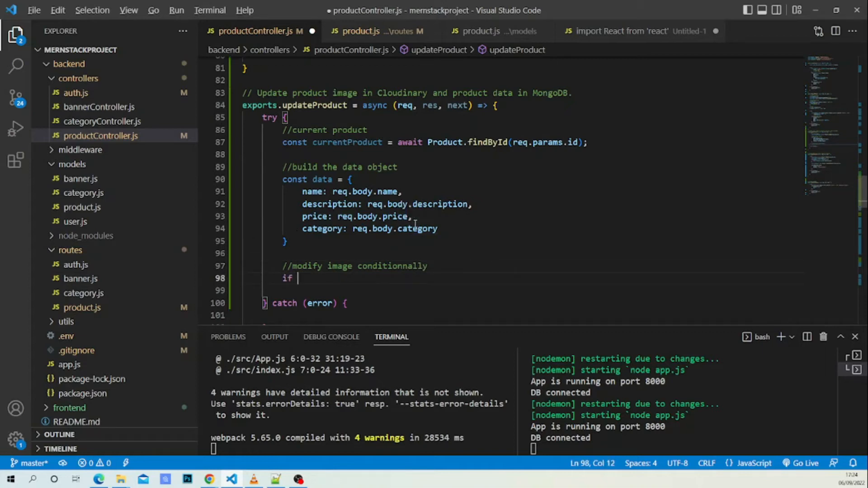
text((){)
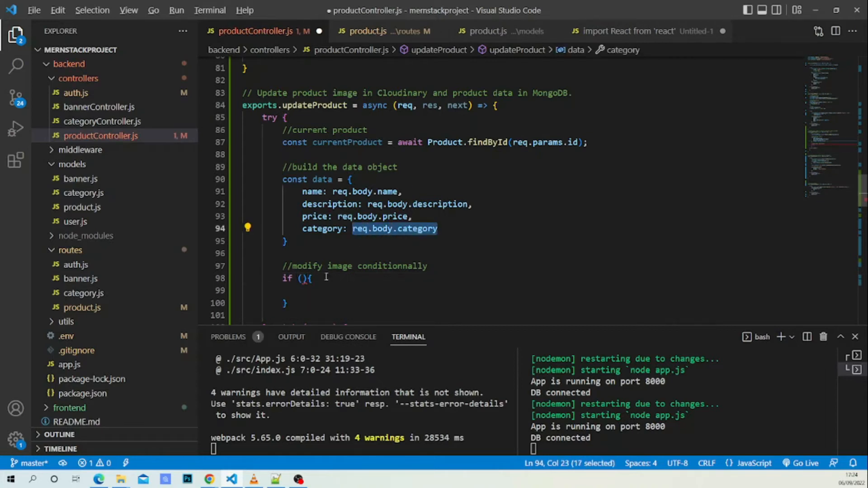
text(req.body.category)
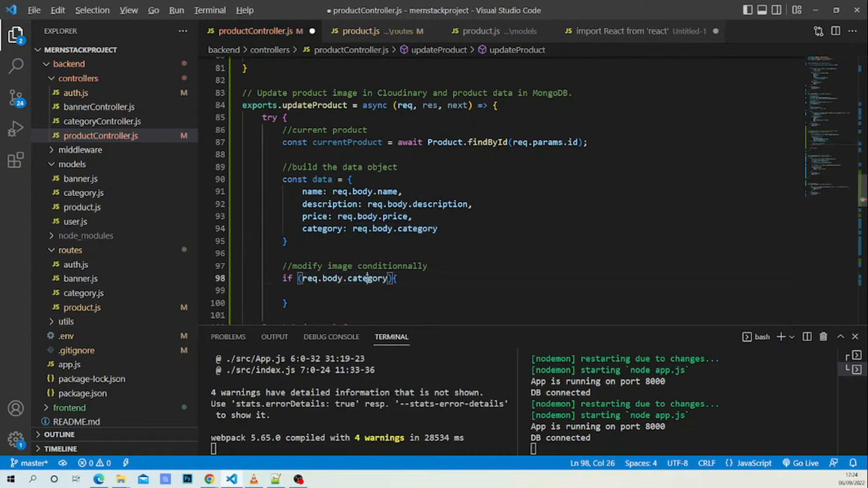
text(image)
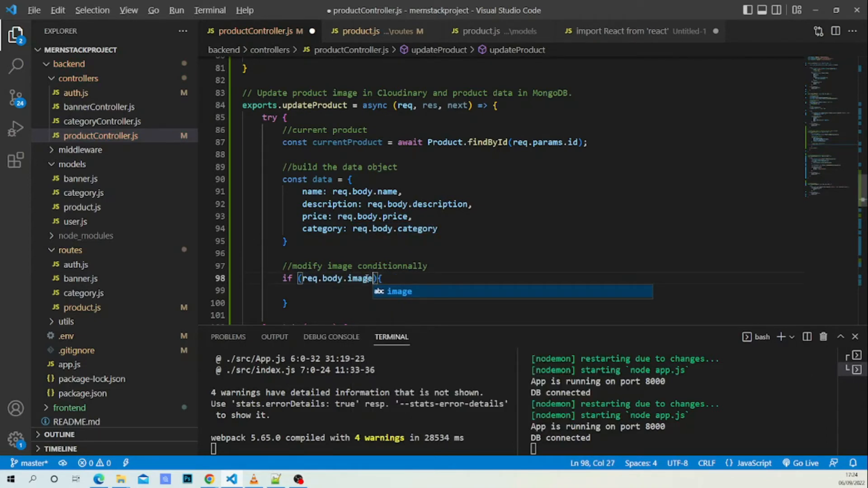
text(|)
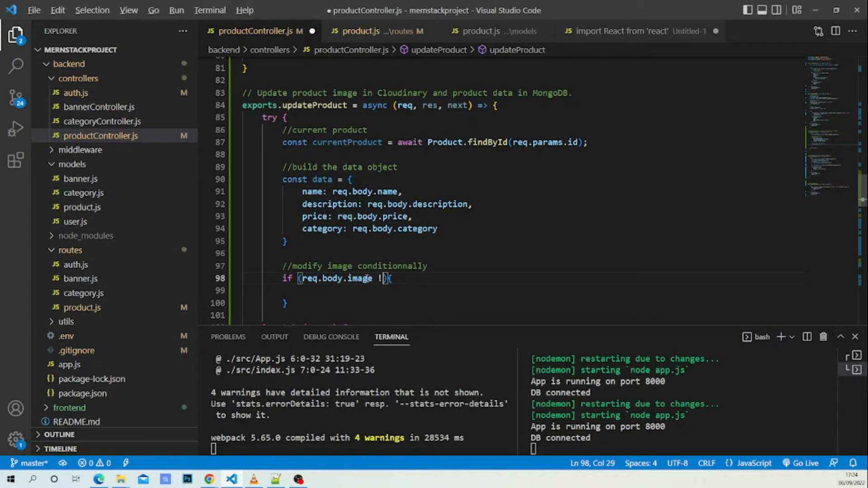
text(== ')
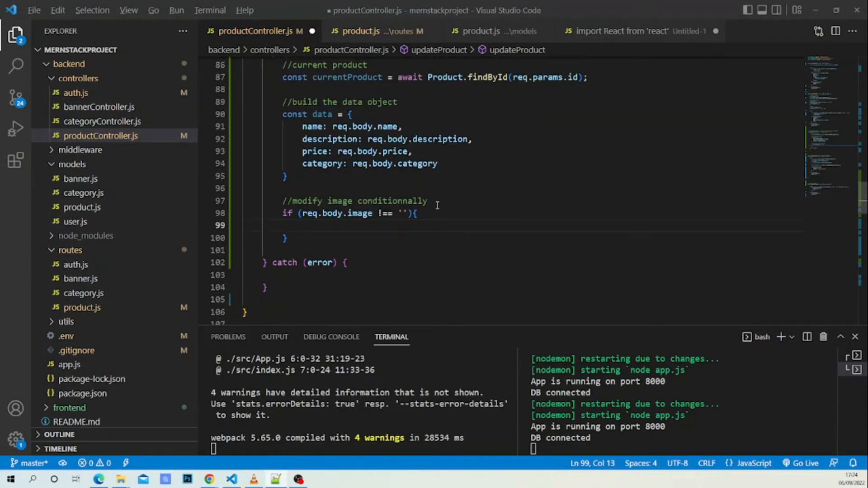
mouse_move(360, 213)
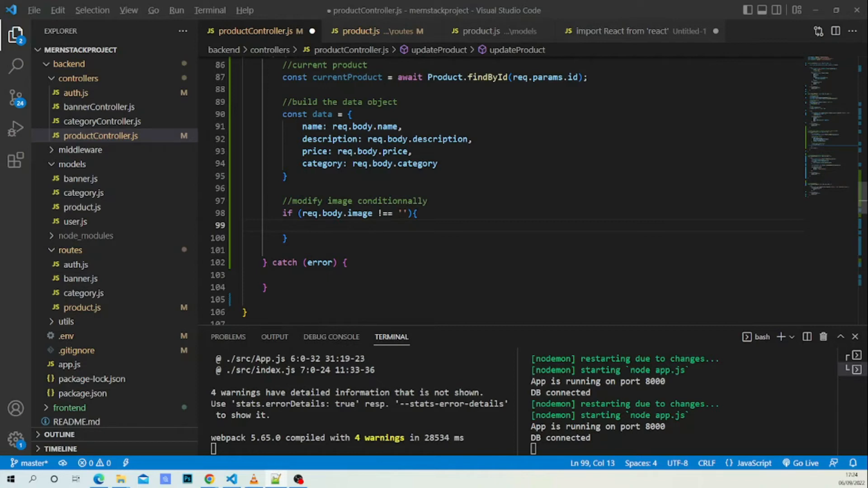
mouse_move(353, 291)
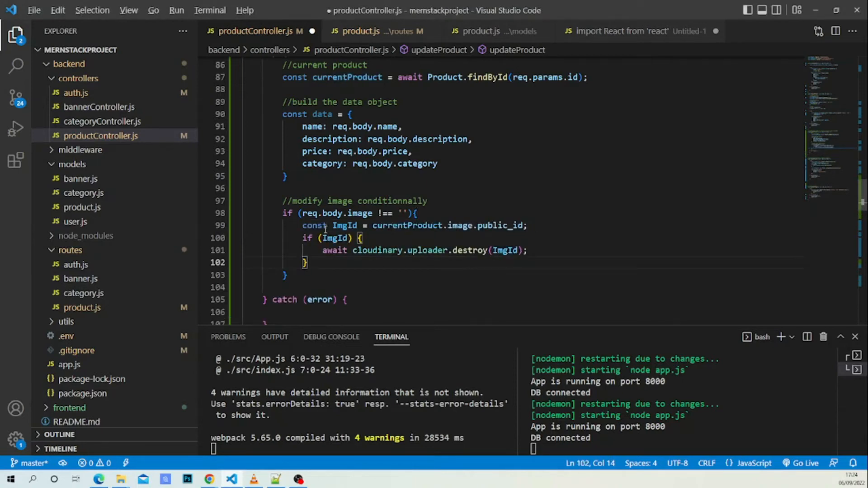
mouse_move(423, 239)
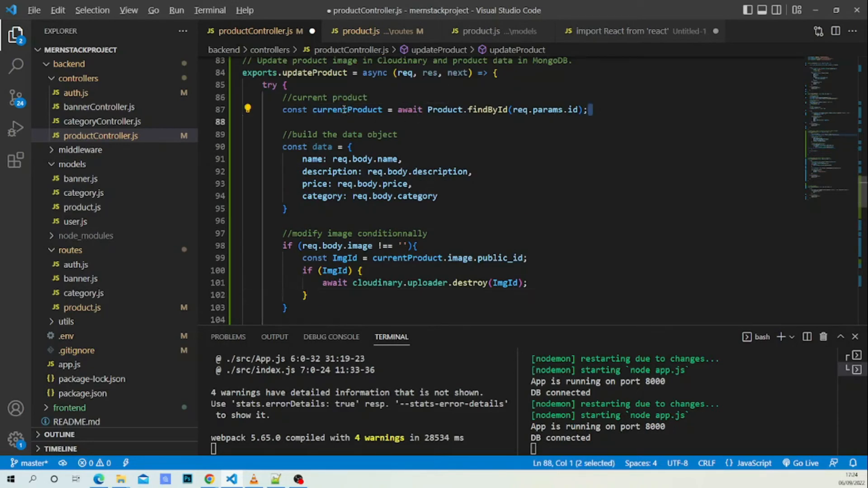
Step: Check the product model's image fields, then add ImgId and the cloudinary destroy block
scroll(down, 3)
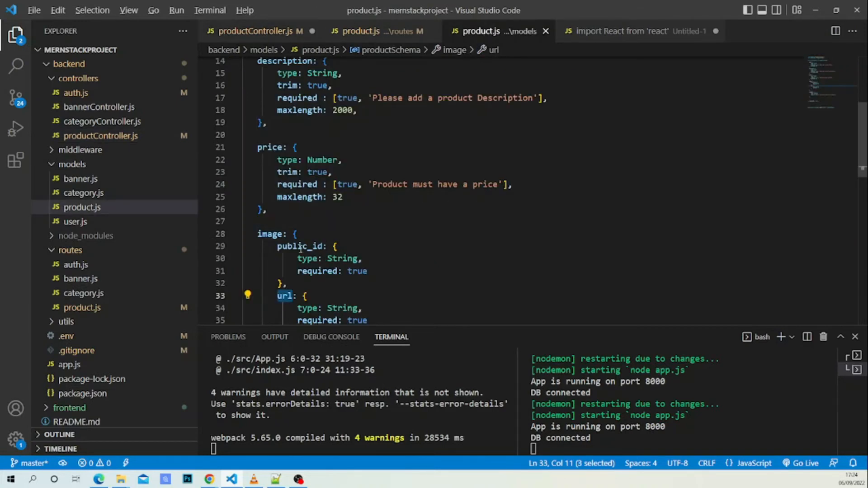
click(257, 31)
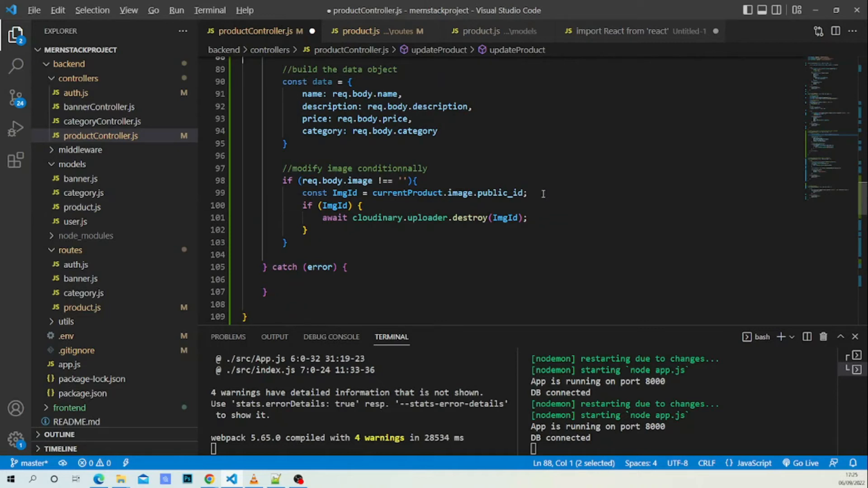
Step: Add newImage uploading req.body.image to folder 'products', width 1000, crop 'scale'
drag(282, 205, 307, 230)
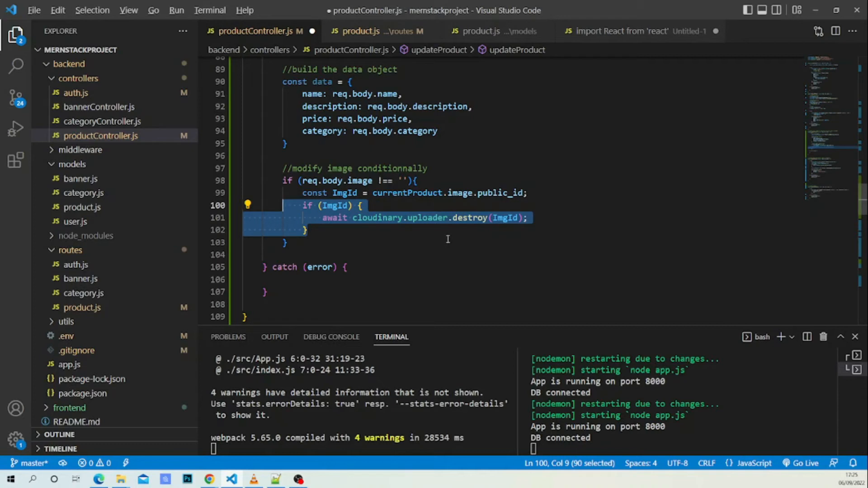
mouse_move(434, 226)
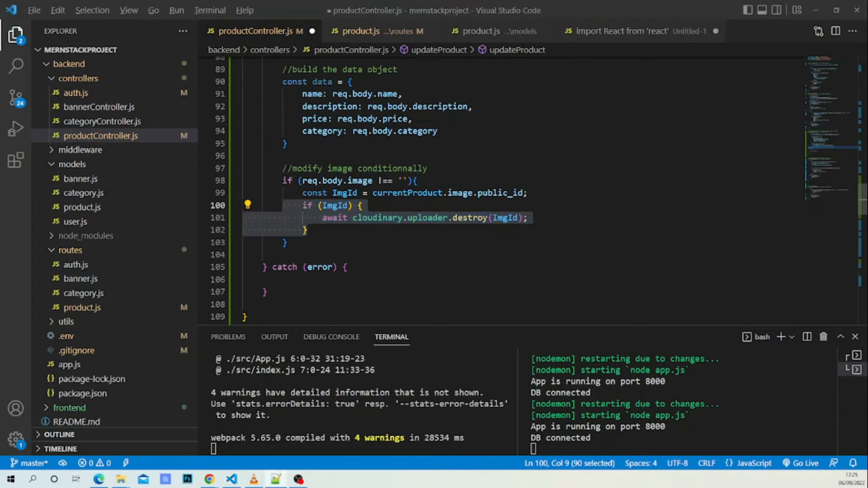
click(308, 229)
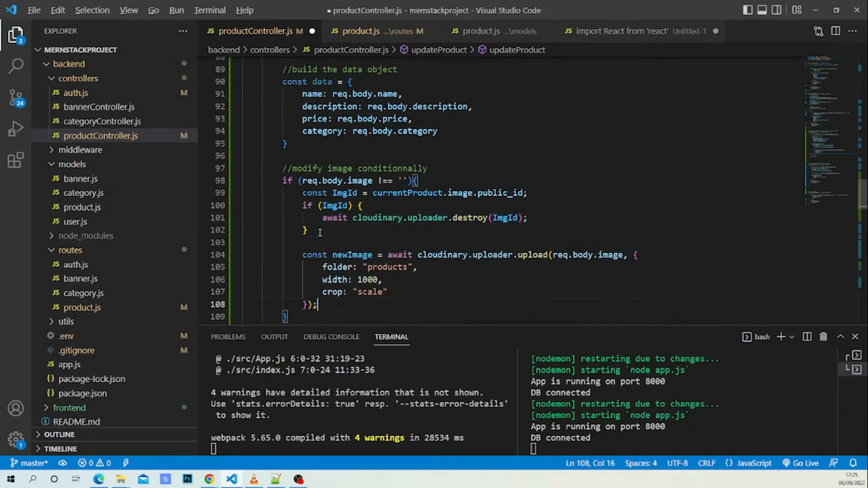
mouse_move(347, 261)
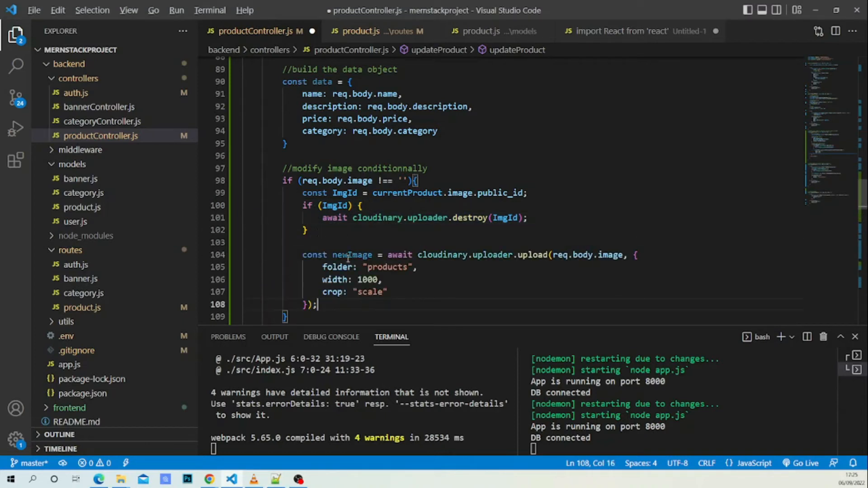
mouse_move(455, 264)
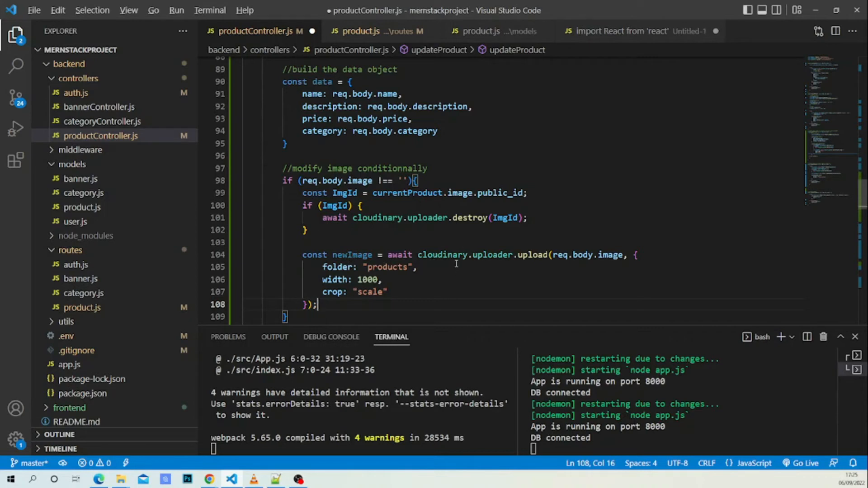
mouse_move(603, 255)
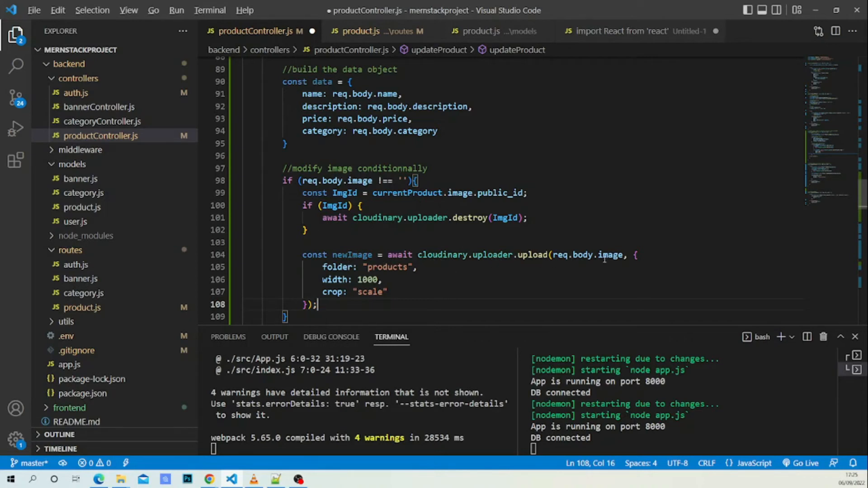
scroll(down, 3)
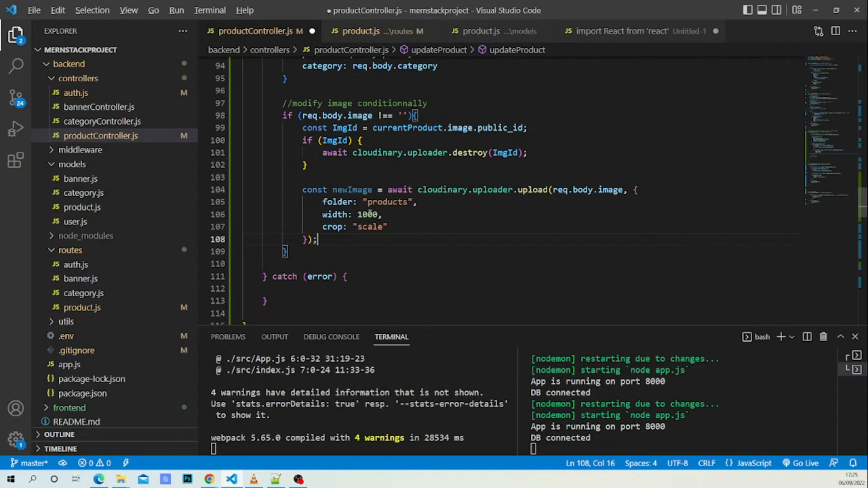
mouse_move(334, 226)
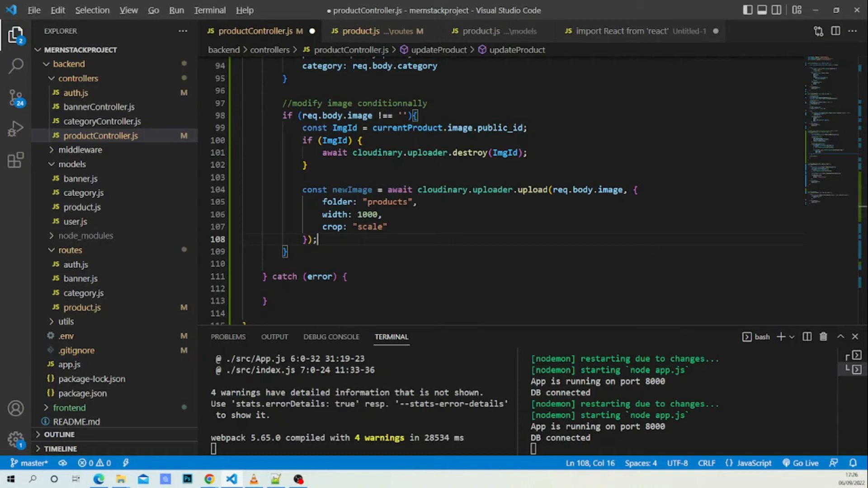
key(Enter)
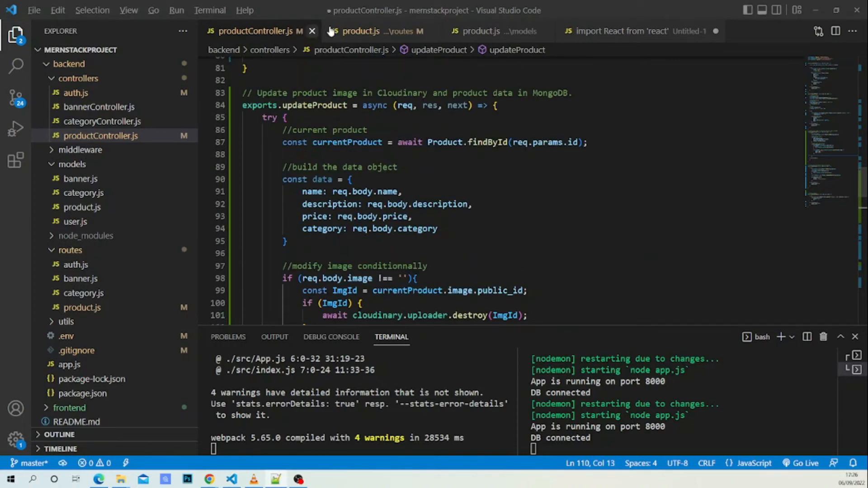
click(483, 31)
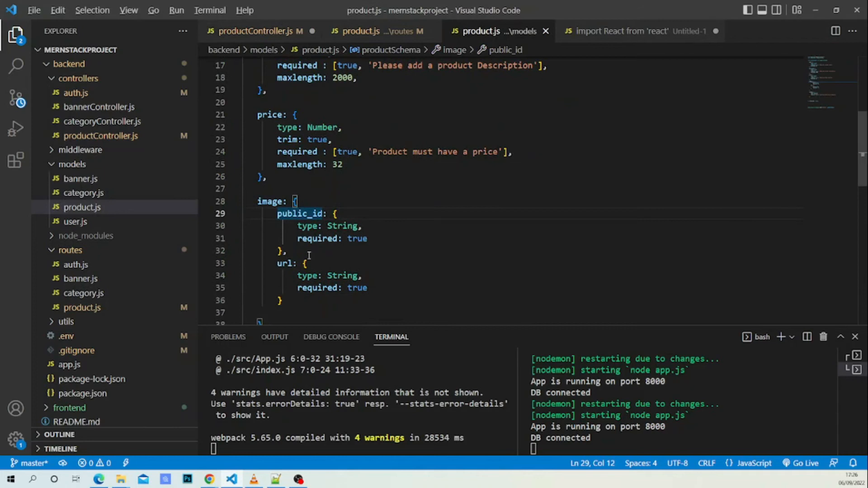
click(254, 31)
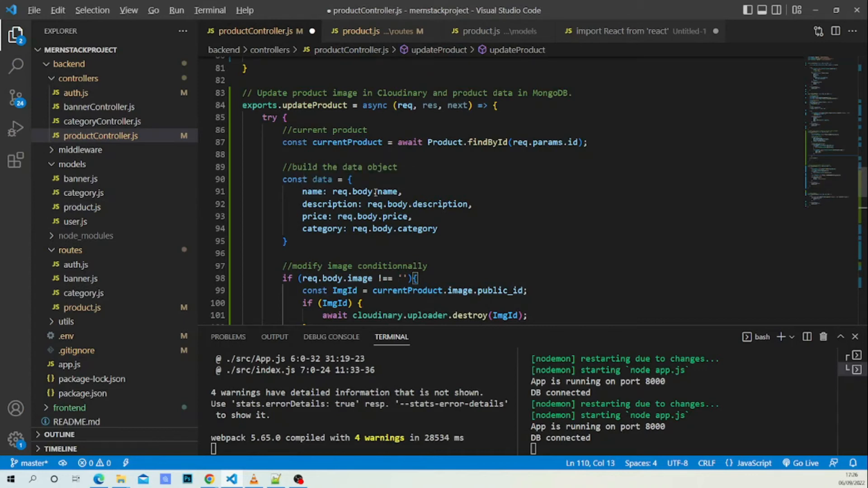
scroll(down, 3)
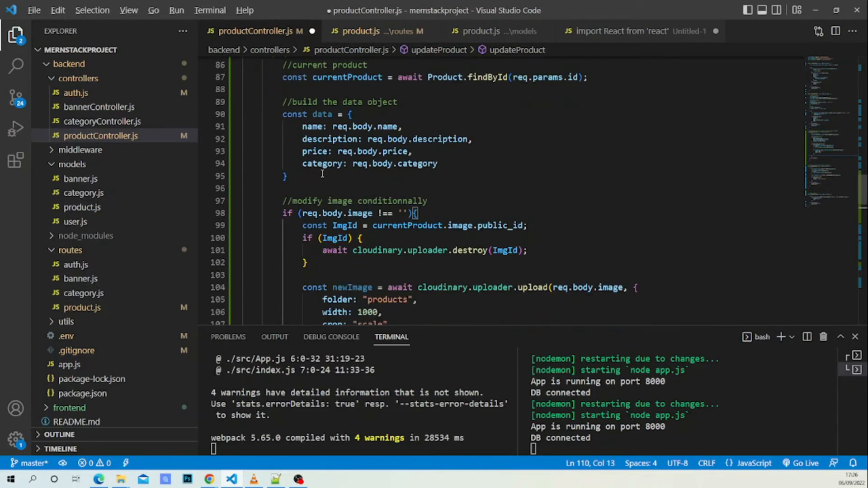
mouse_move(340, 179)
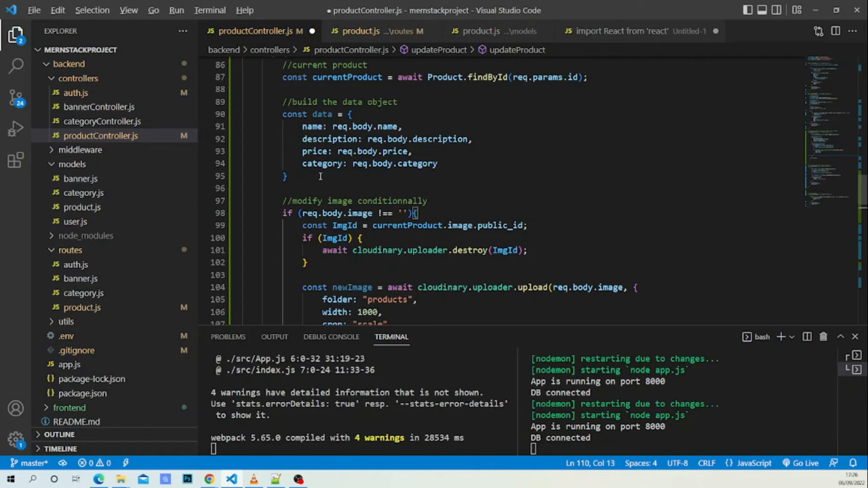
click(323, 88)
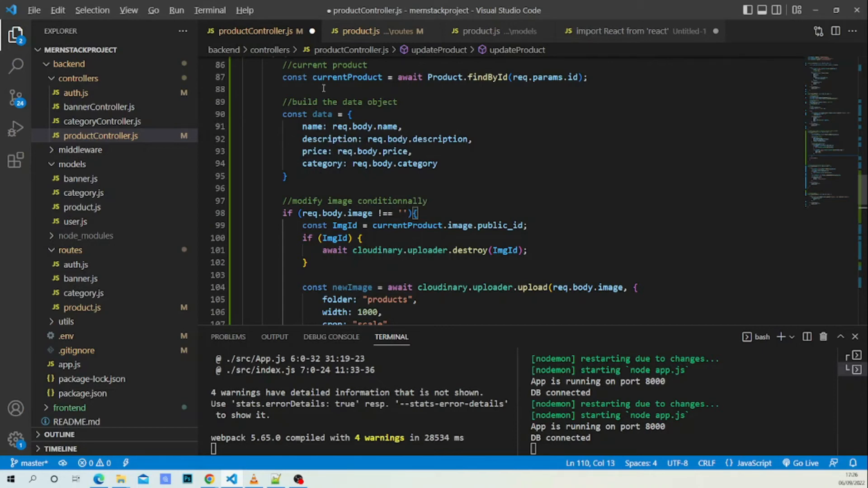
scroll(down, 3)
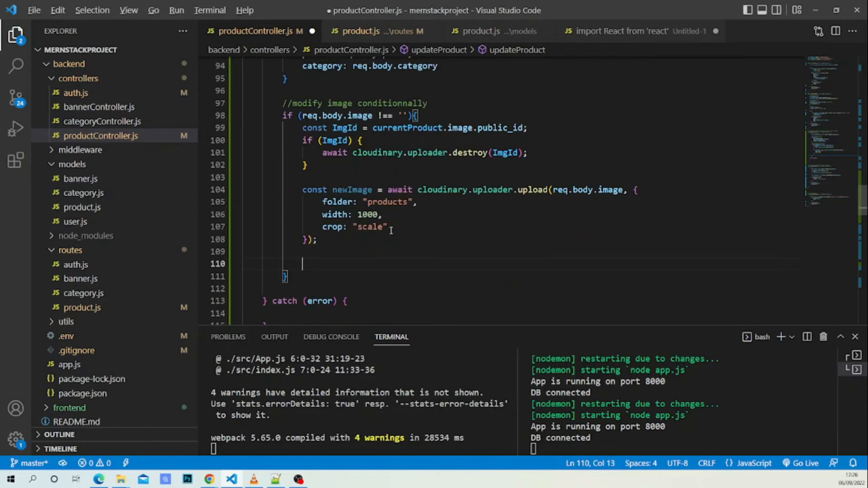
Step: Set data.image to newImage.public_id and newImage.secure_url after checking the image schema
text(data.image = {)
text(public_id: newImage.public_id,)
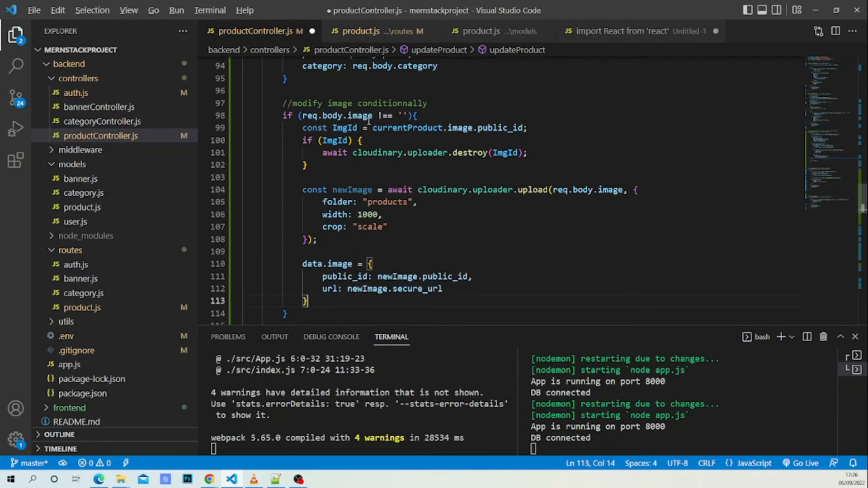
scroll(down, 3)
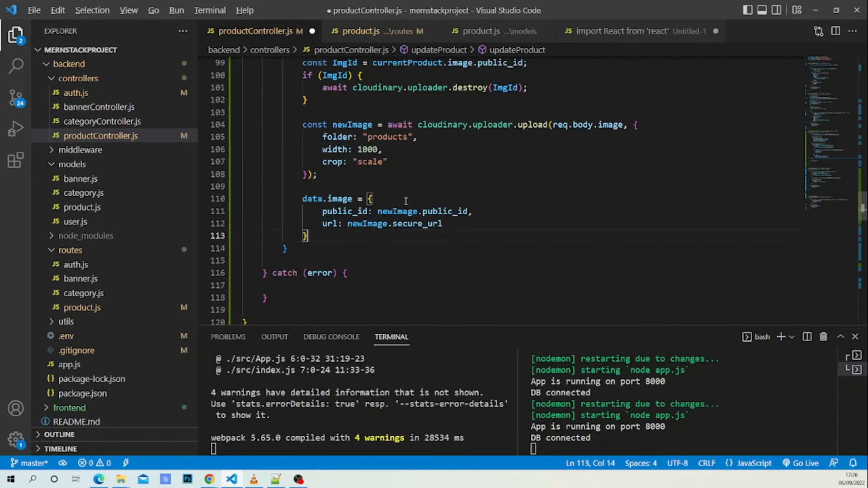
mouse_move(352, 211)
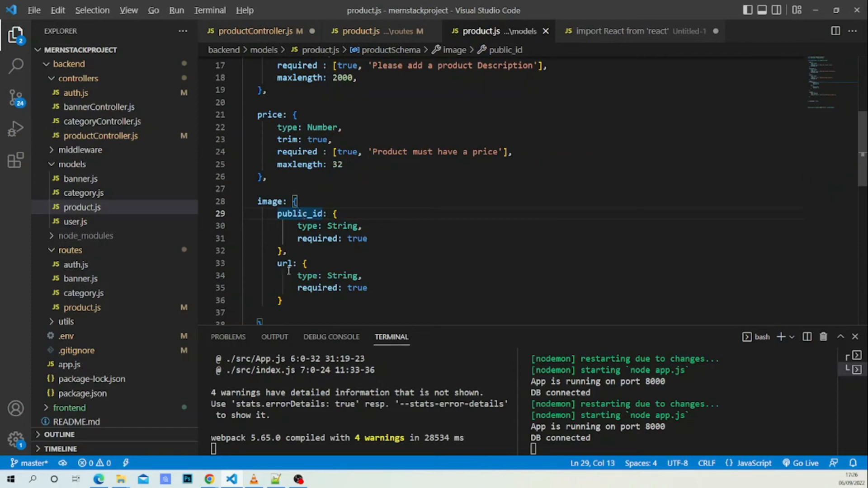
click(259, 31)
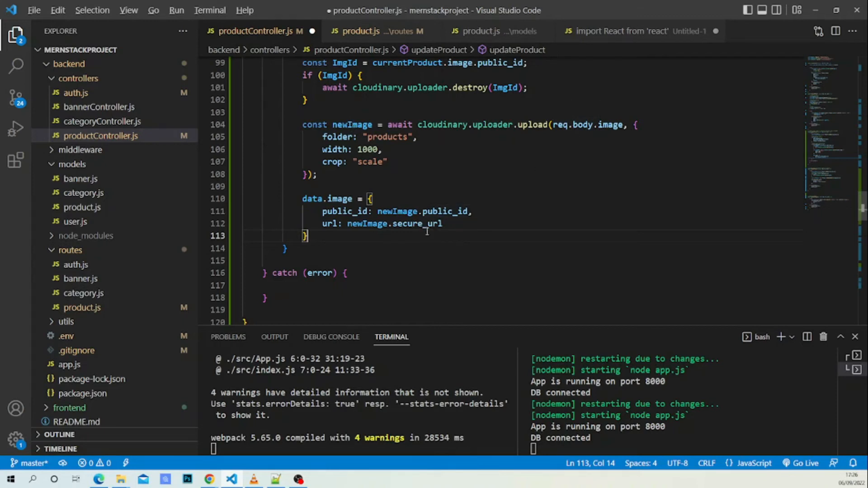
mouse_move(403, 154)
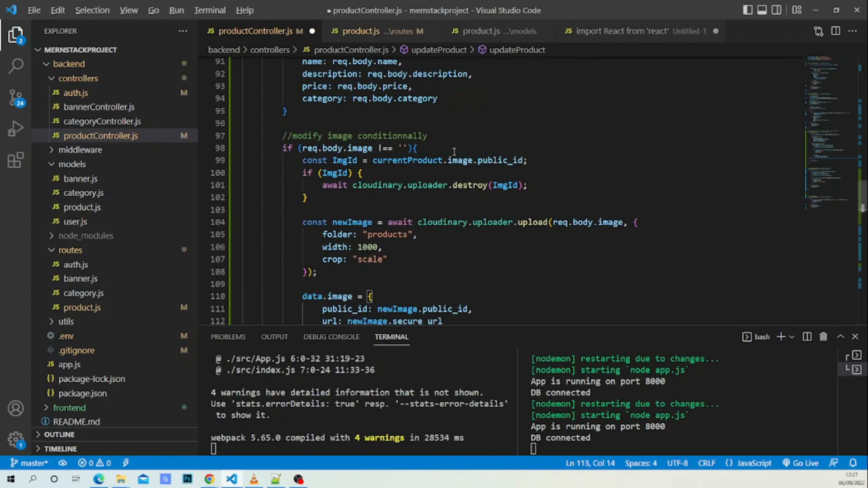
Step: Store Product.findOneAndUpdate(req.params.id, data, { new: true }) as productUpdate after the image block
scroll(down, 3)
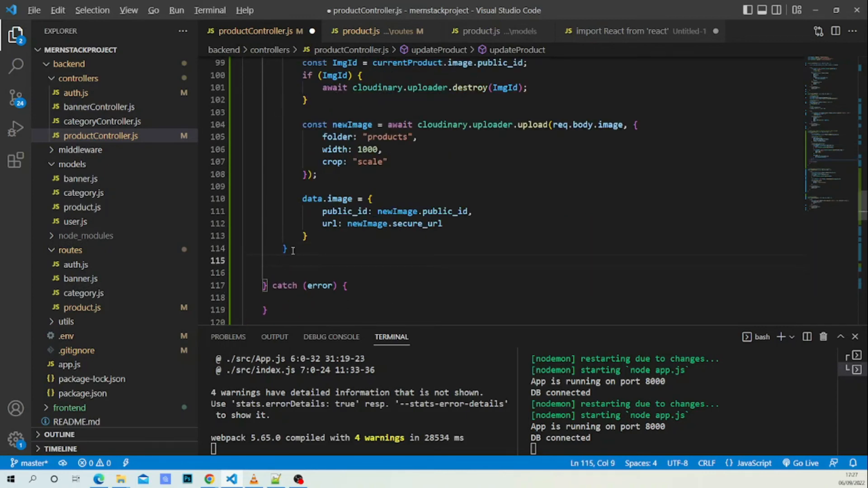
key(Enter)
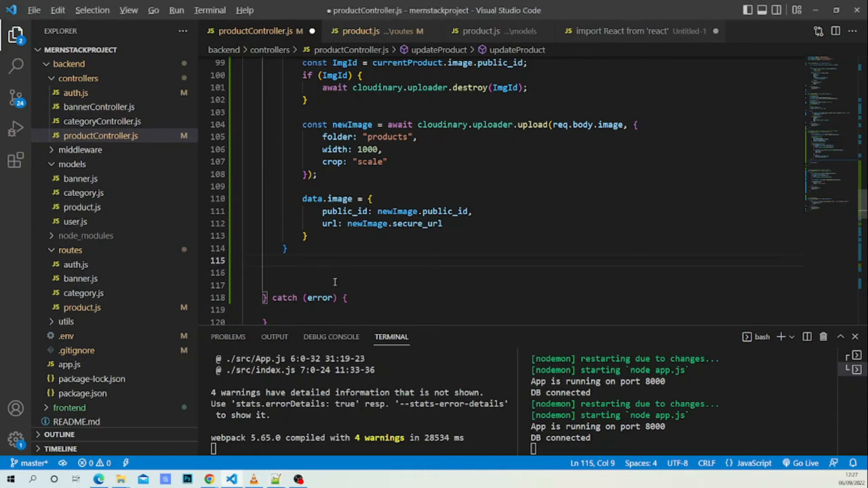
text(const productUpdate = await Product.findOneAndUpdate(req.params.id, data, { new: true }))
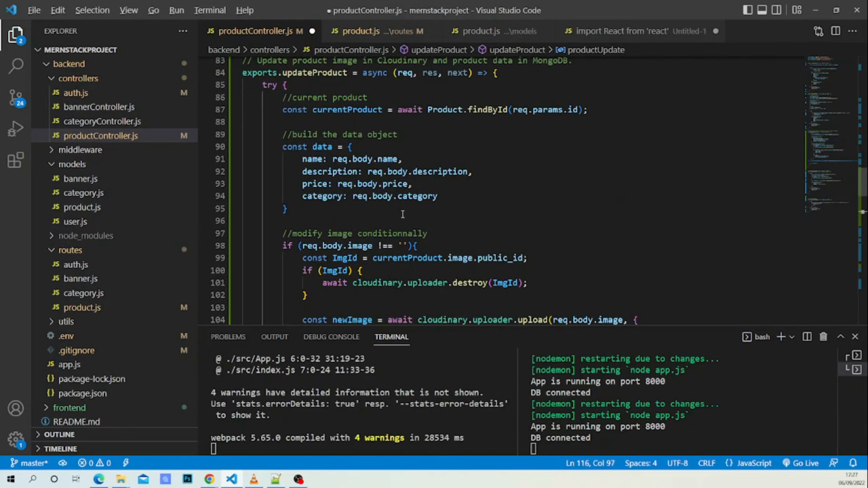
scroll(down, 3)
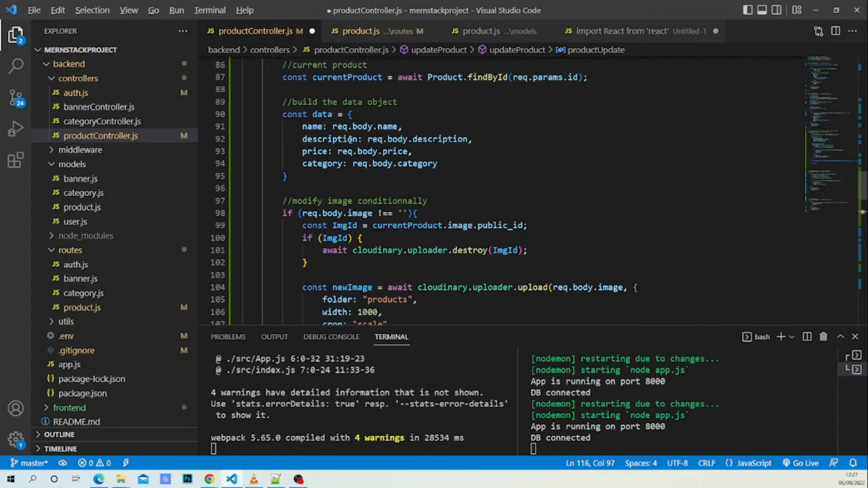
scroll(down, 3)
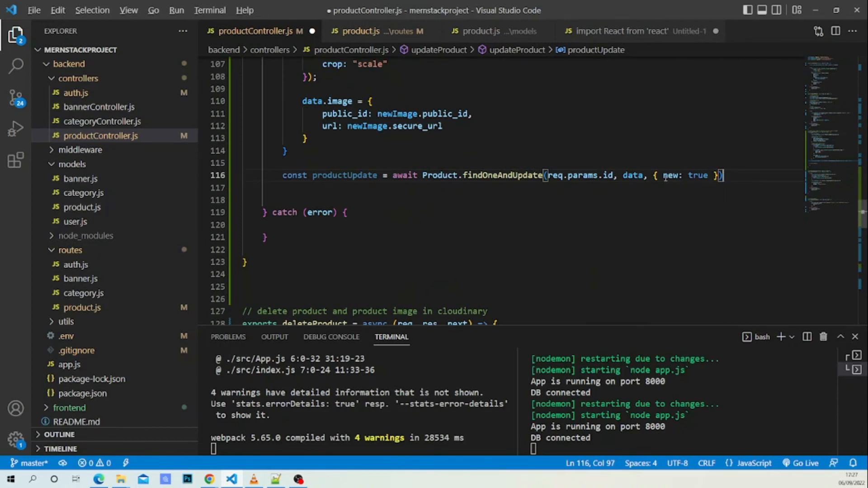
mouse_move(663, 175)
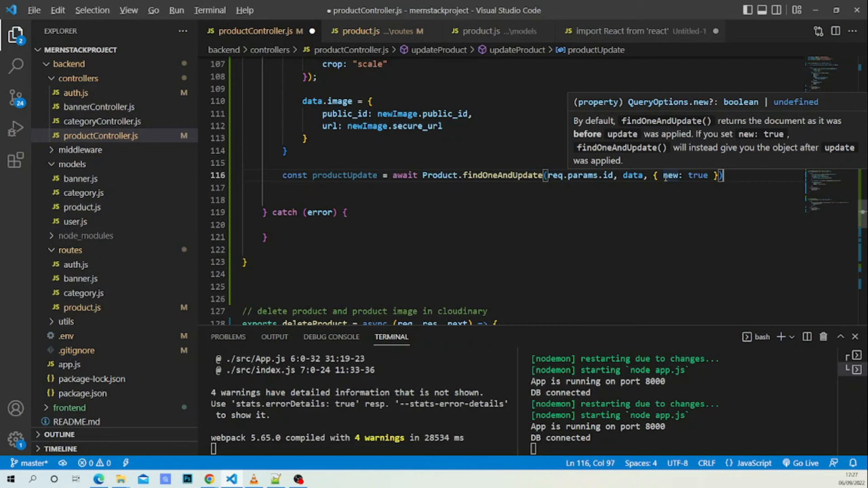
mouse_move(670, 175)
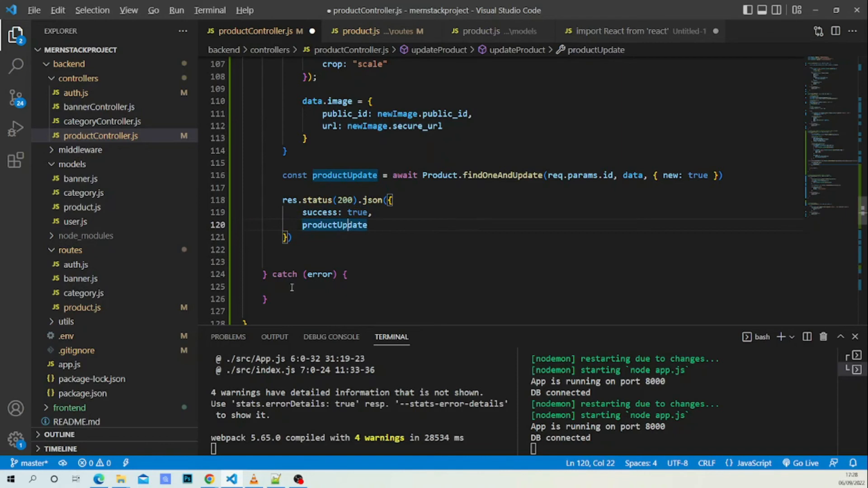
Step: Respond 200 with success and productUpdate; in catch, console.log(error) and call next(error)
text(clg)
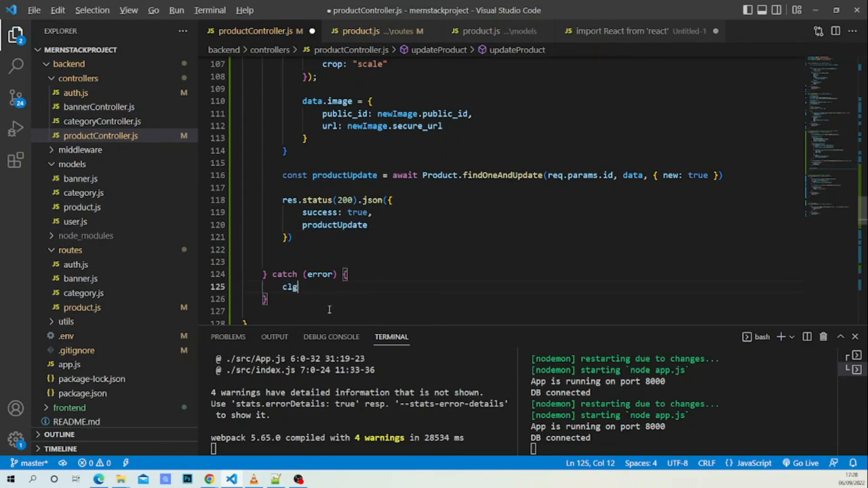
key(Tab)
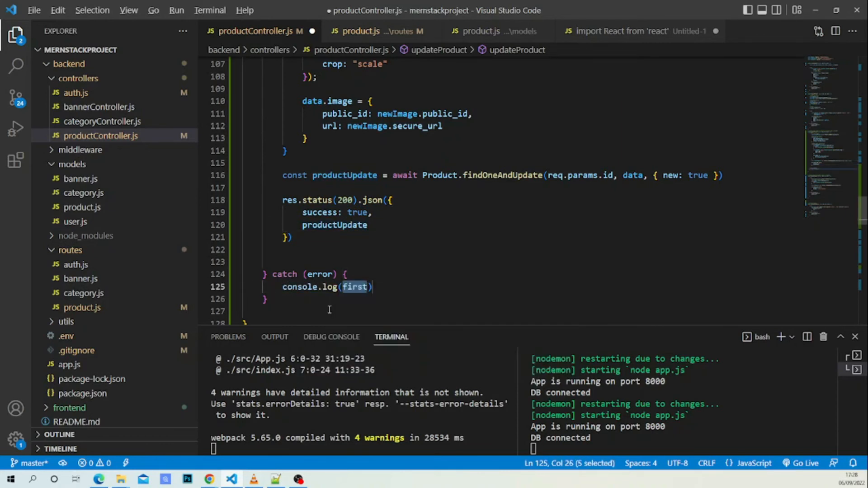
text(error)
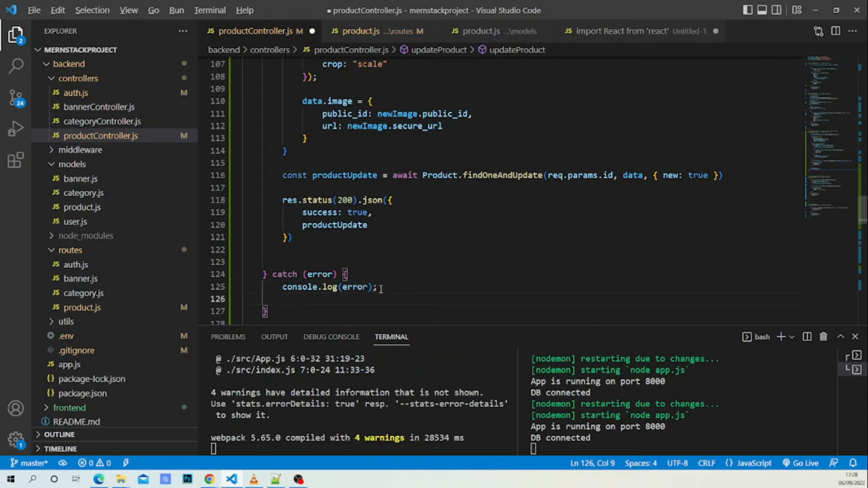
text(next())
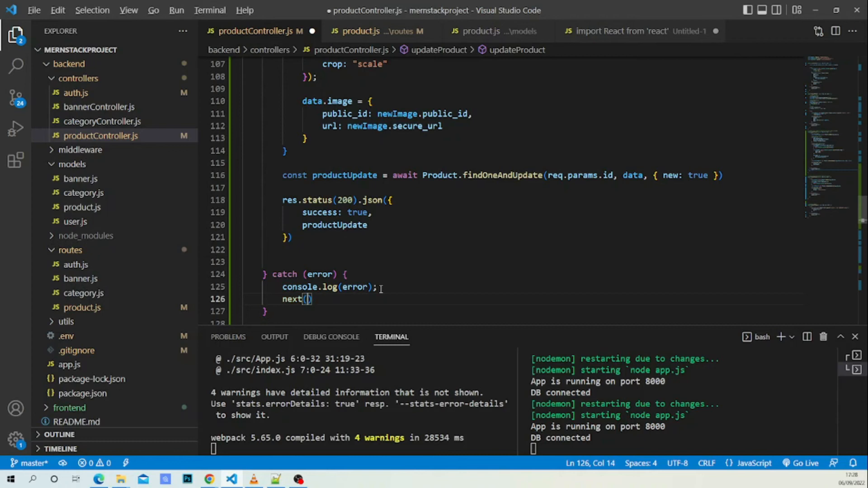
text(error)
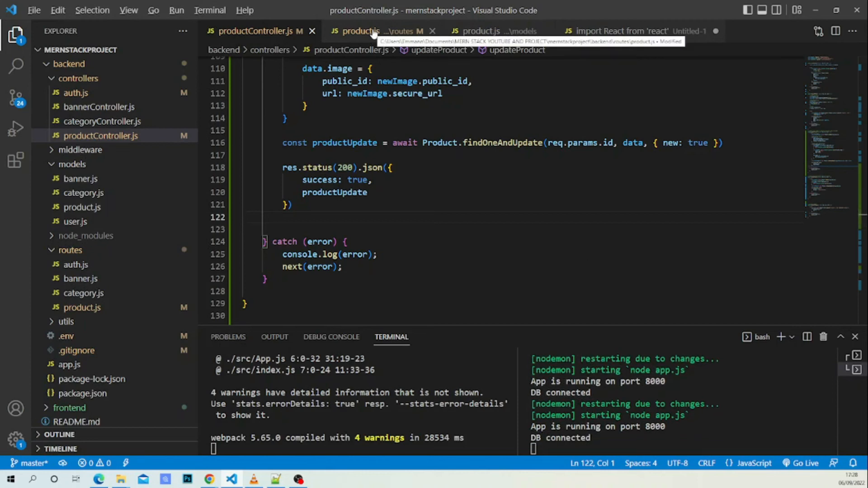
click(363, 31)
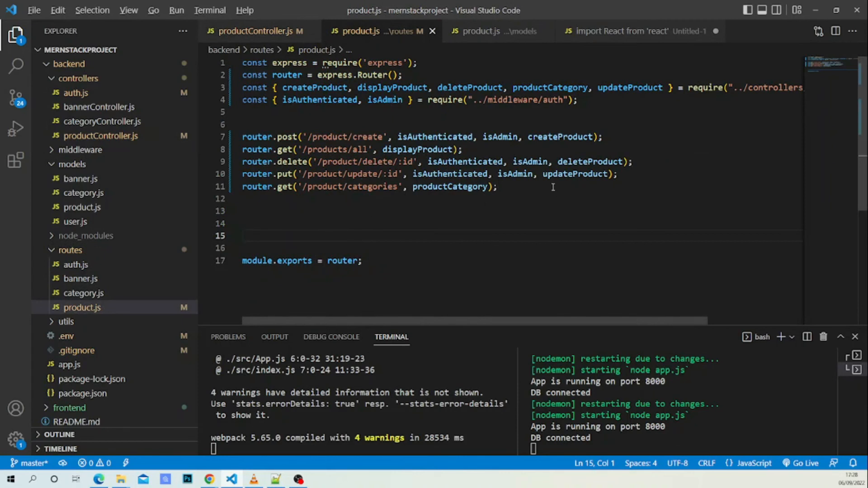
mouse_move(537, 184)
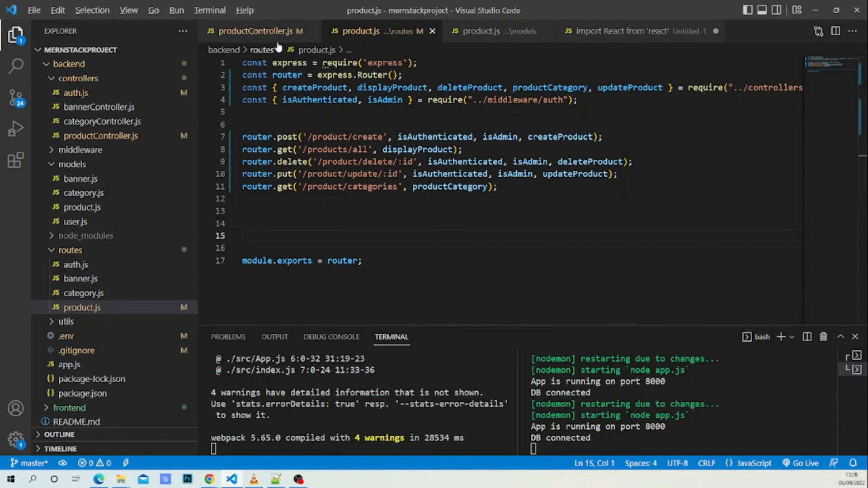
click(260, 31)
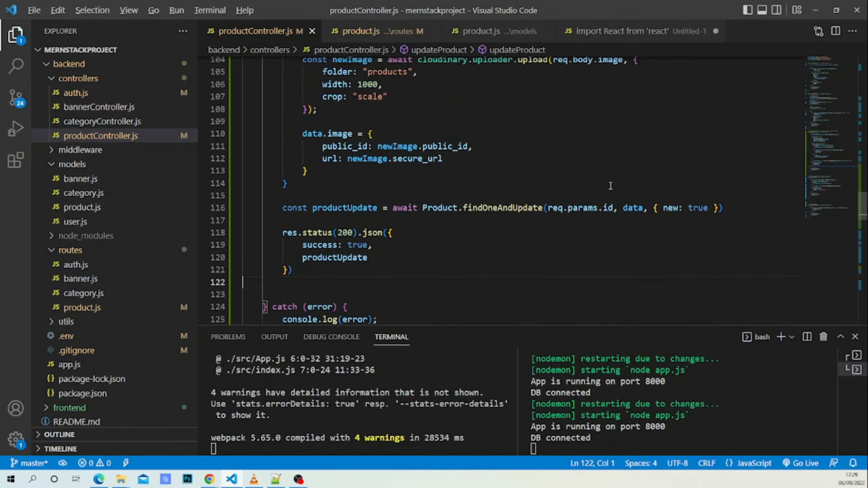
mouse_move(501, 212)
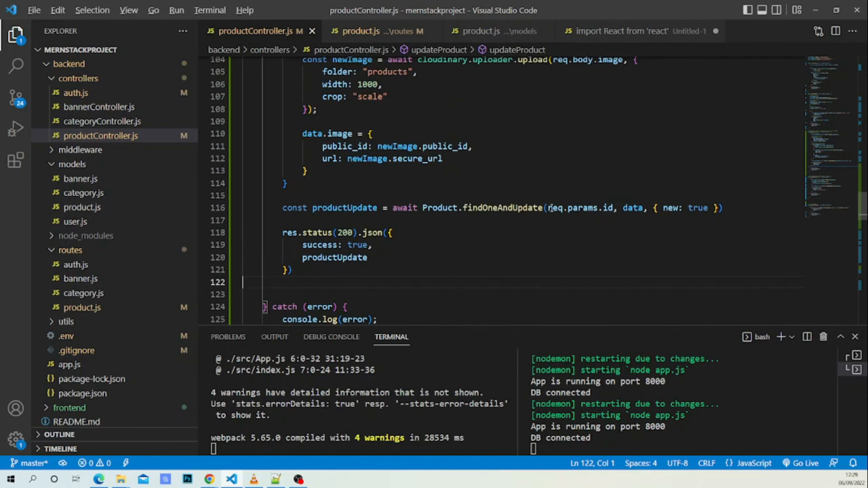
click(360, 31)
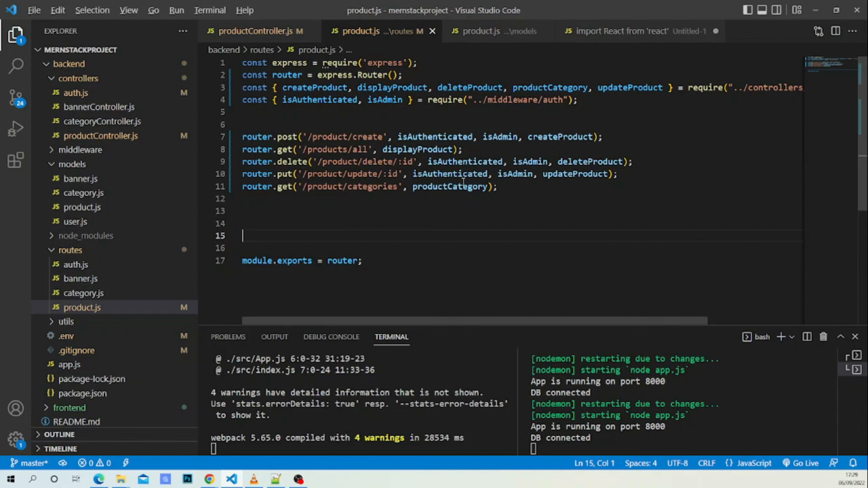
mouse_move(449, 173)
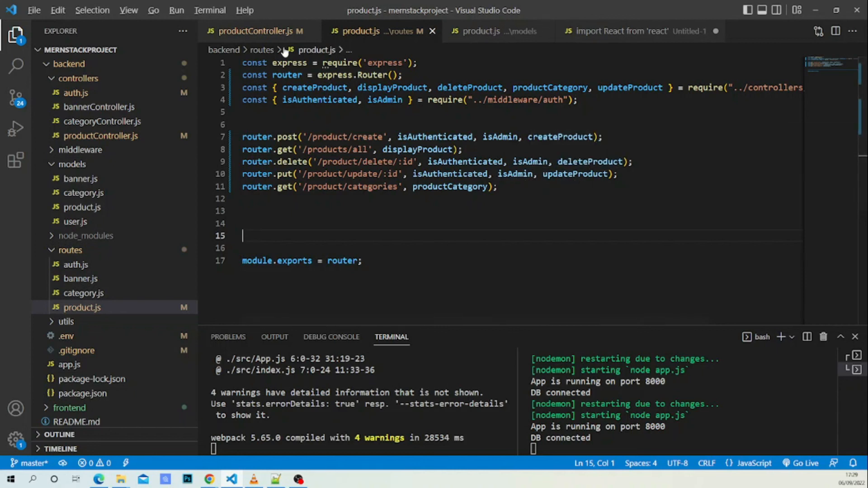
click(251, 31)
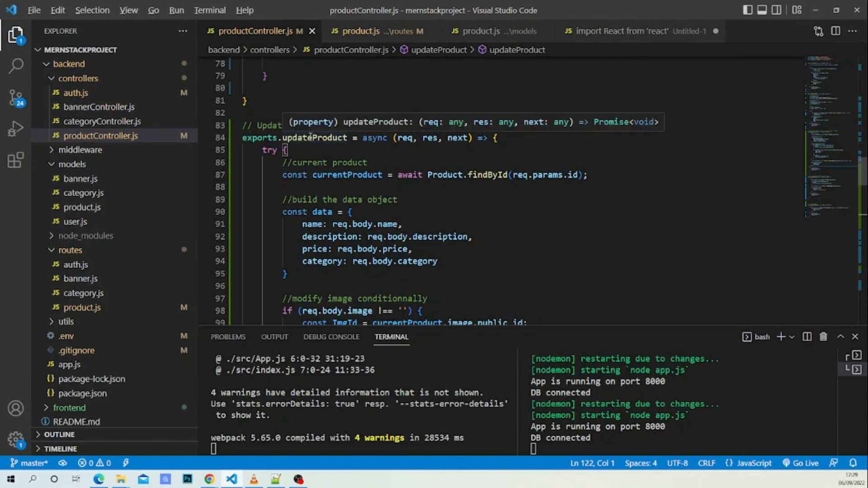
click(360, 31)
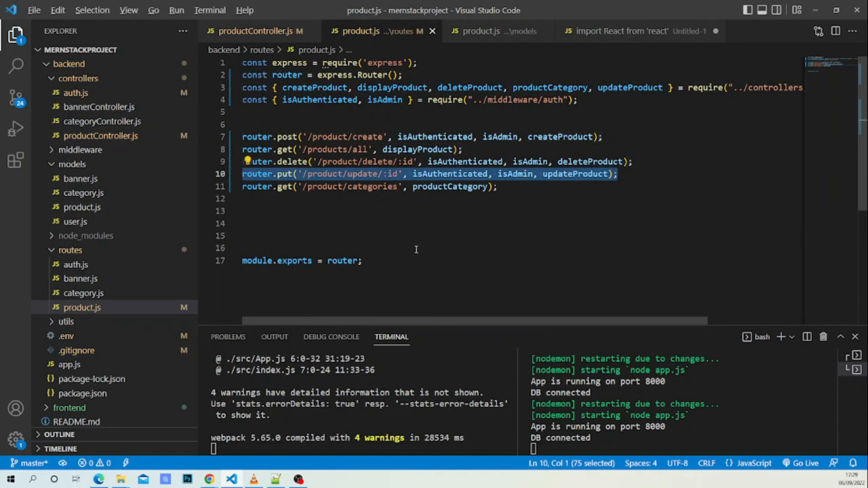
click(416, 247)
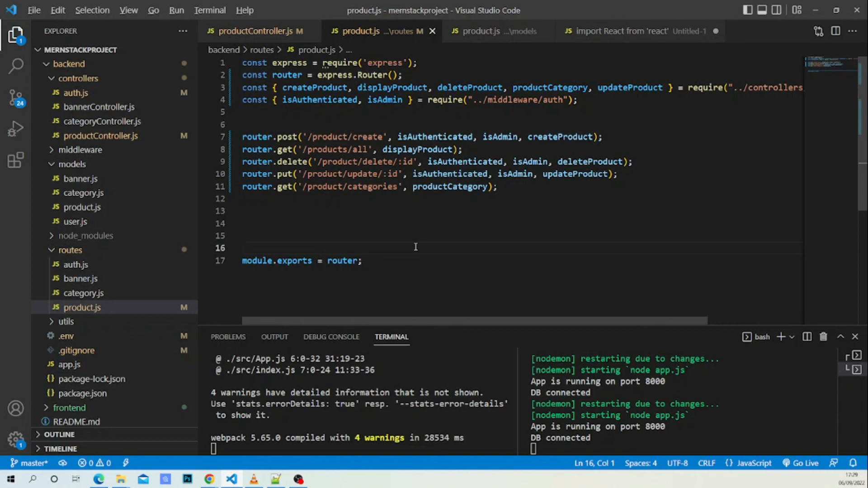
mouse_move(247, 32)
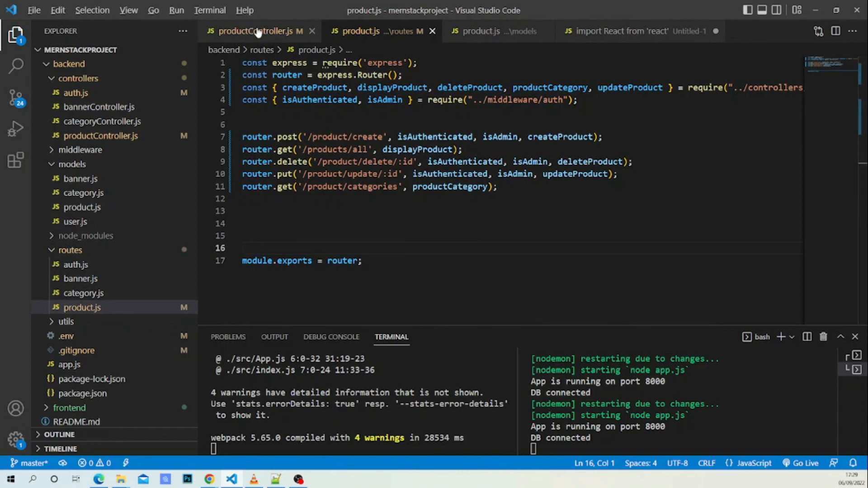
click(254, 31)
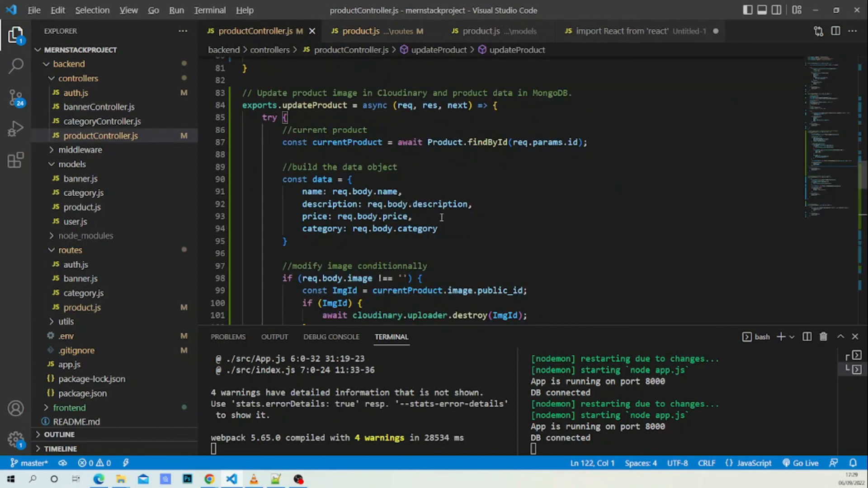